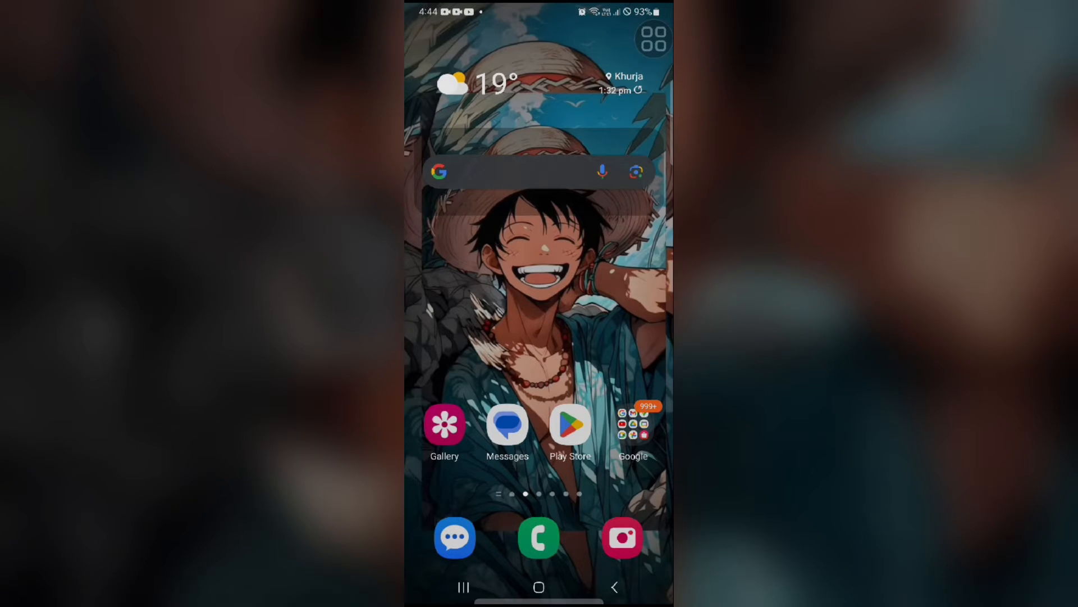
Step: Search the Play Store for 'whats' and open the WhatsApp Messenger app page
click(570, 425)
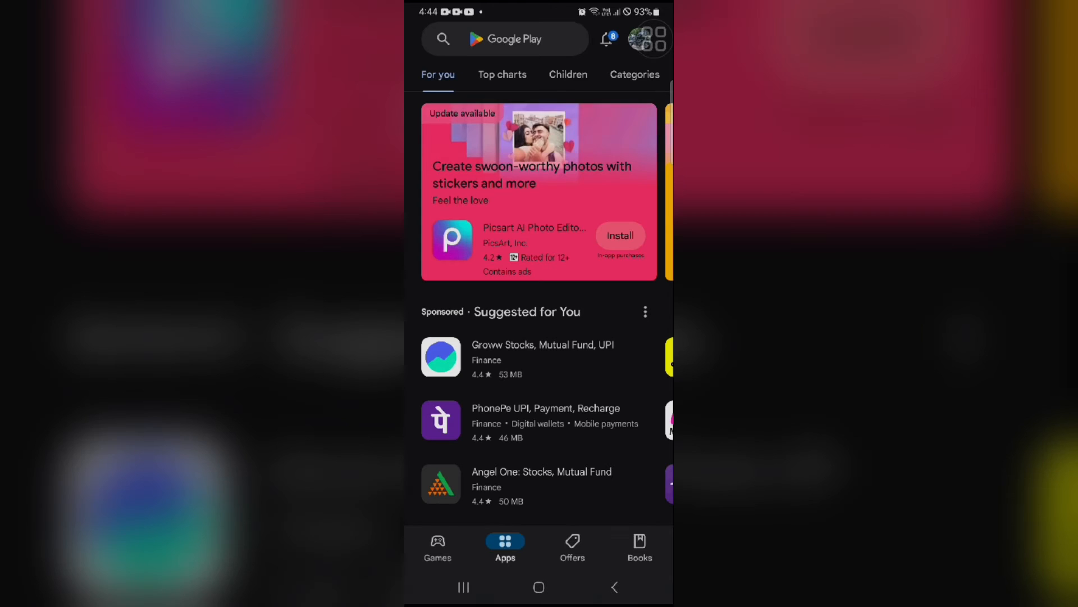
click(512, 39)
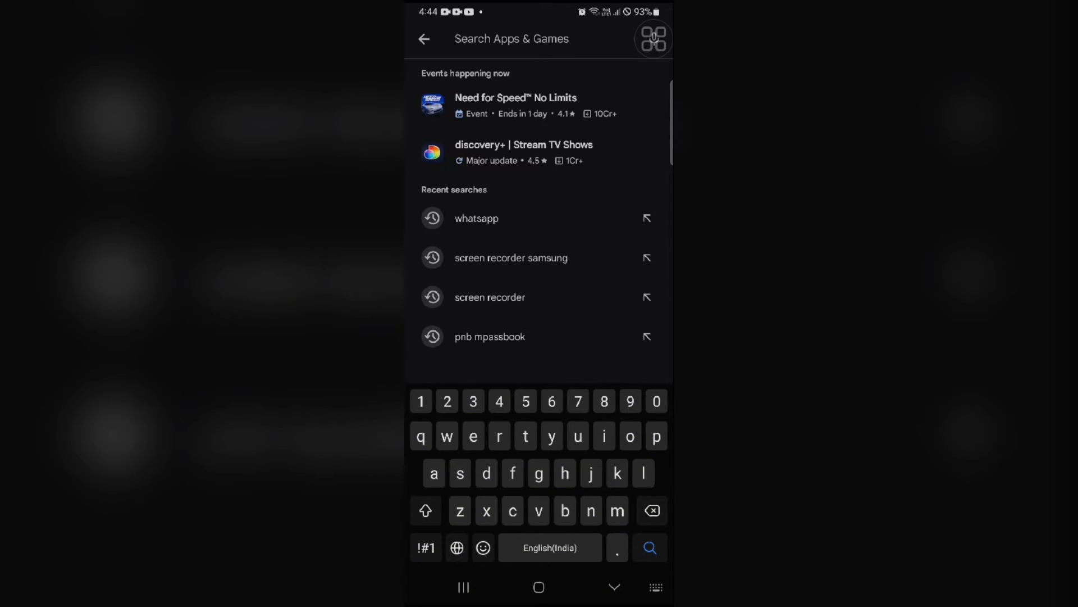
text(whats)
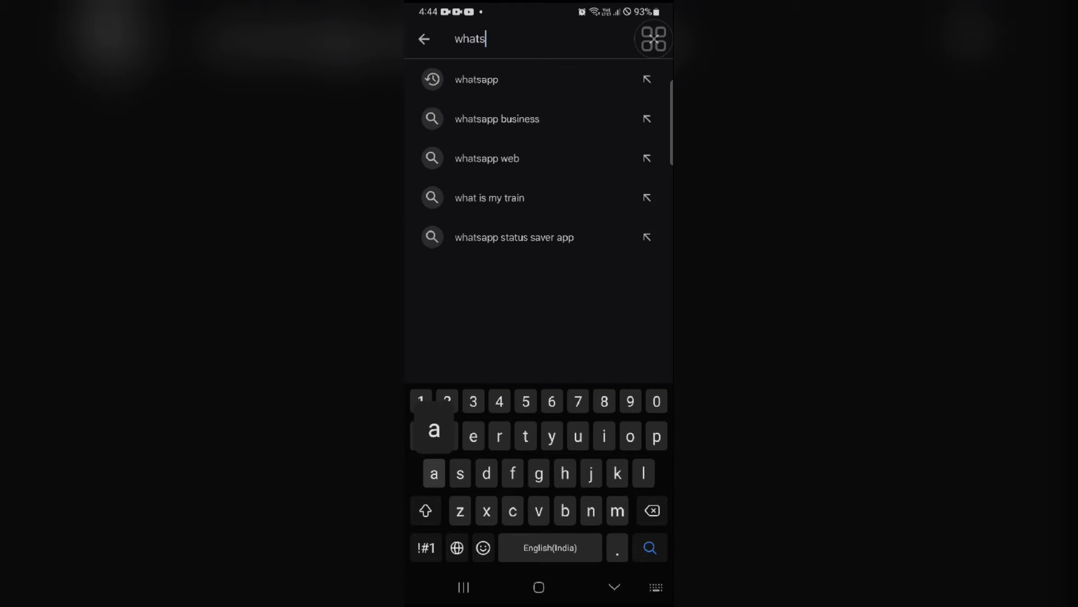
click(476, 79)
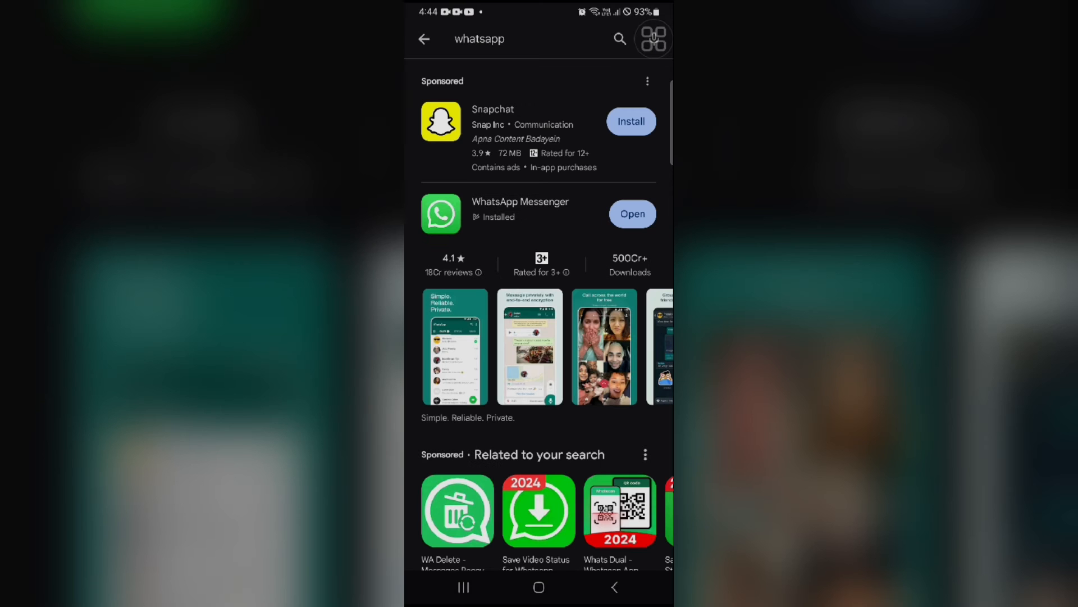
click(520, 202)
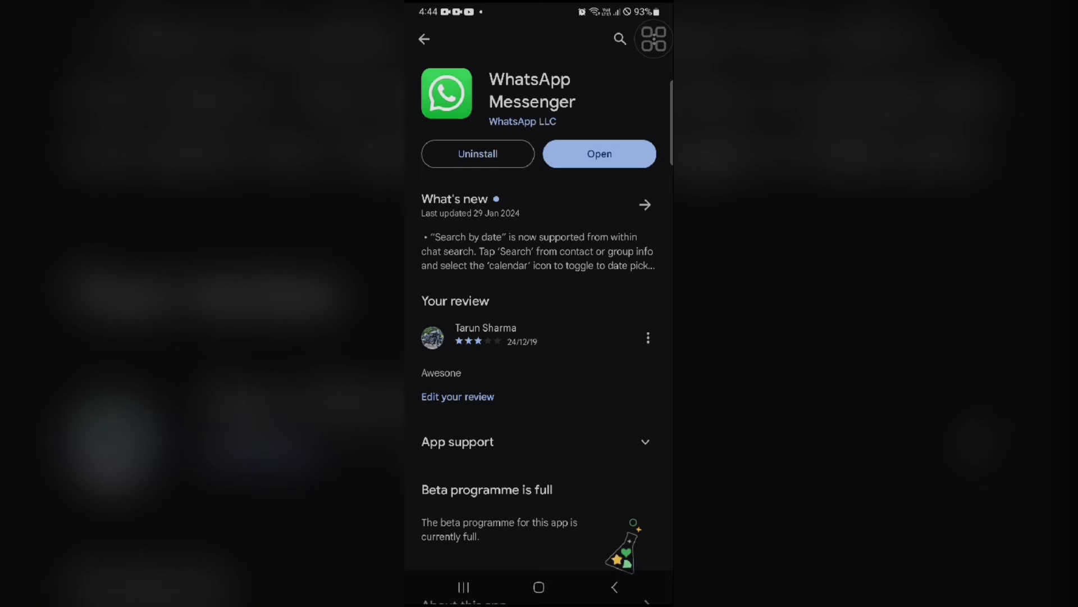